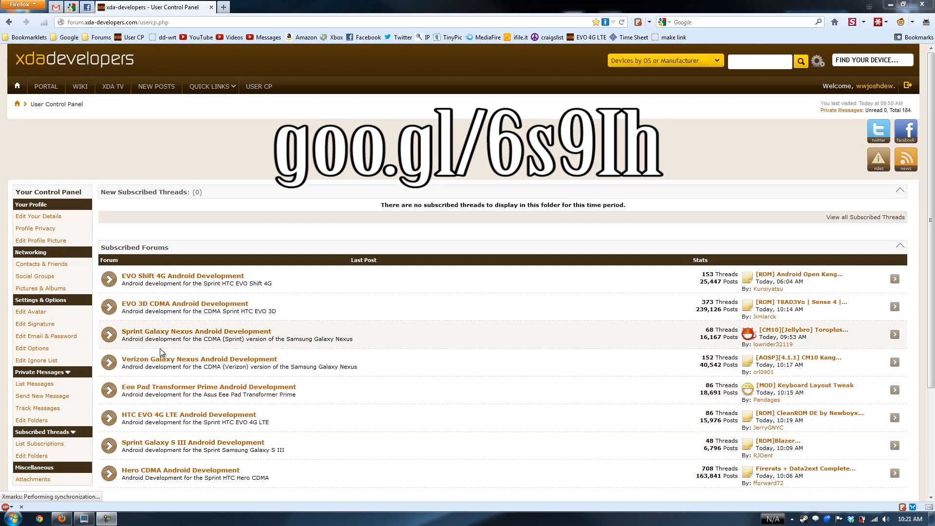
- Reach the CyanogenMod 10.0 Preview thread's download links from the Transformer Prime Android Development forum
{"action": "left_click", "coordinate": [209, 387]}
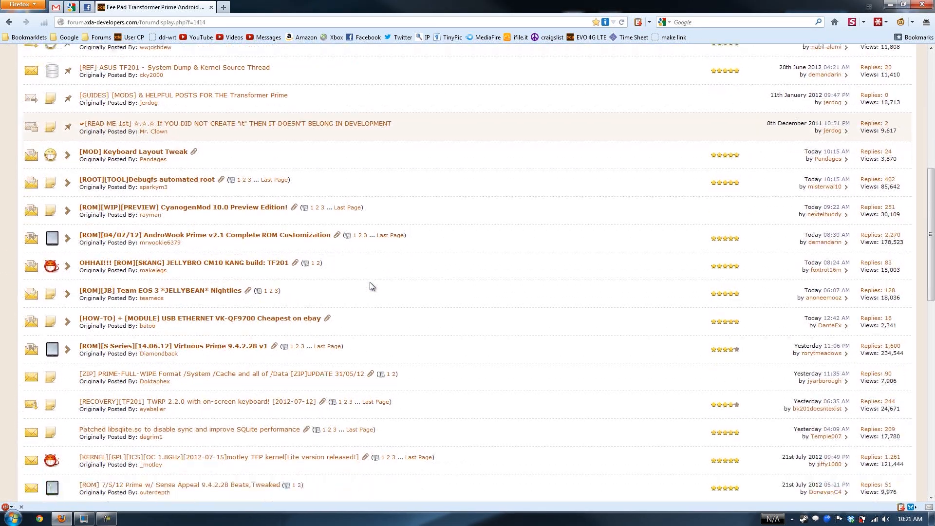
{"action": "scroll", "scroll_direction": "down", "scroll_amount": 3}
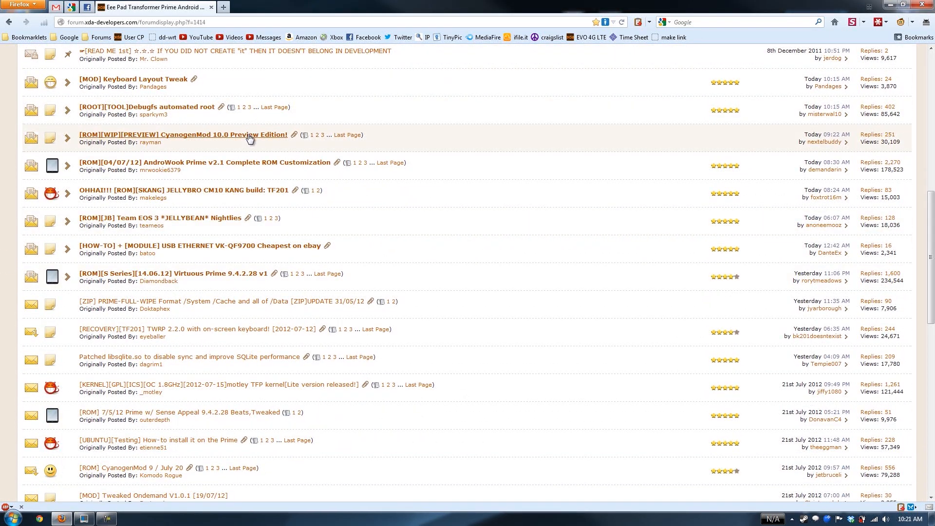
{"action": "left_click", "coordinate": [182, 134]}
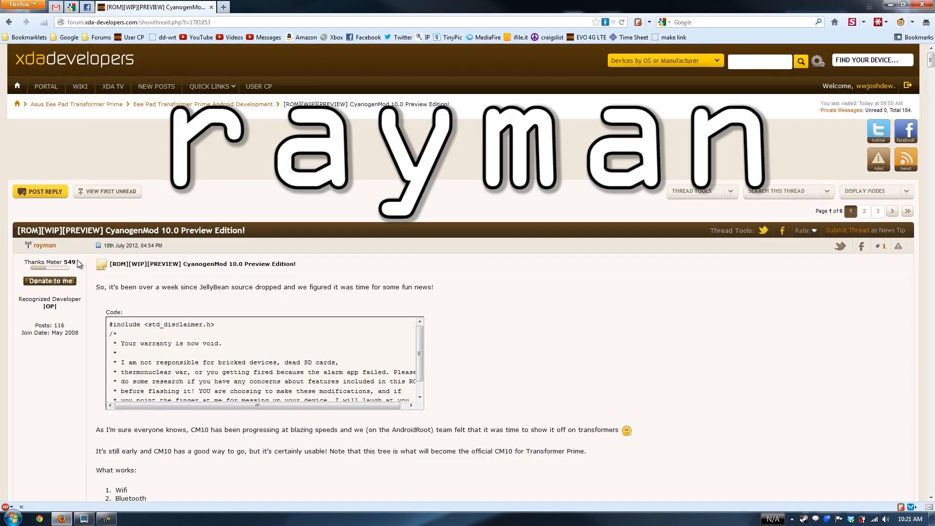
{"action": "scroll", "scroll_direction": "down", "scroll_amount": 3}
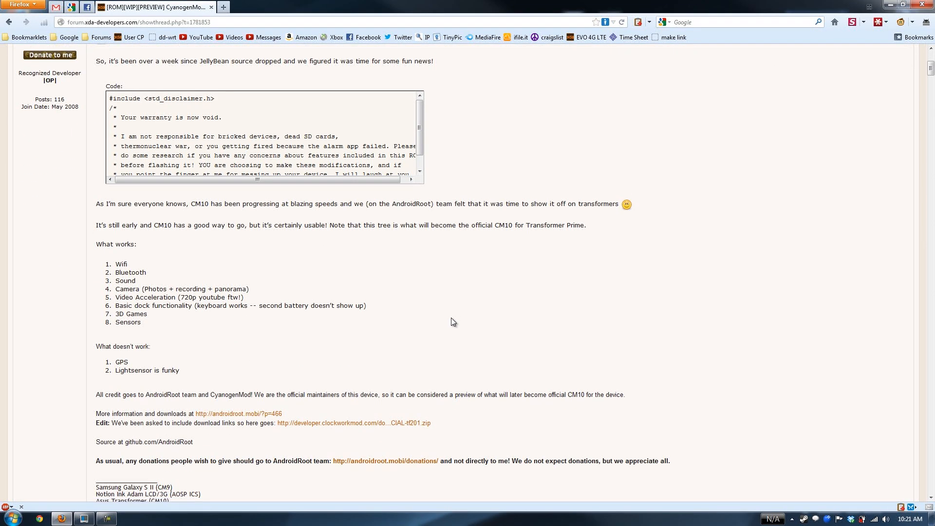
{"action": "scroll", "scroll_direction": "down", "scroll_amount": 3}
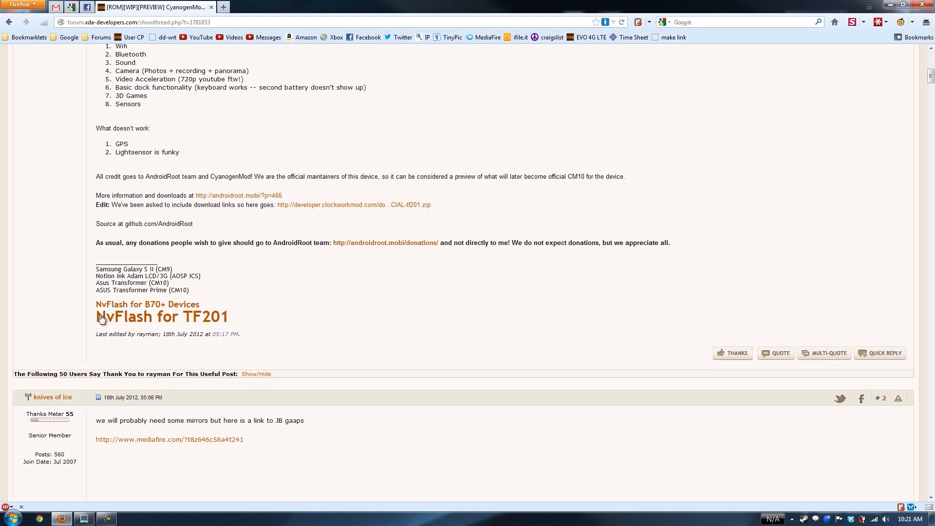
{"action": "mouse_move", "coordinate": [113, 326]}
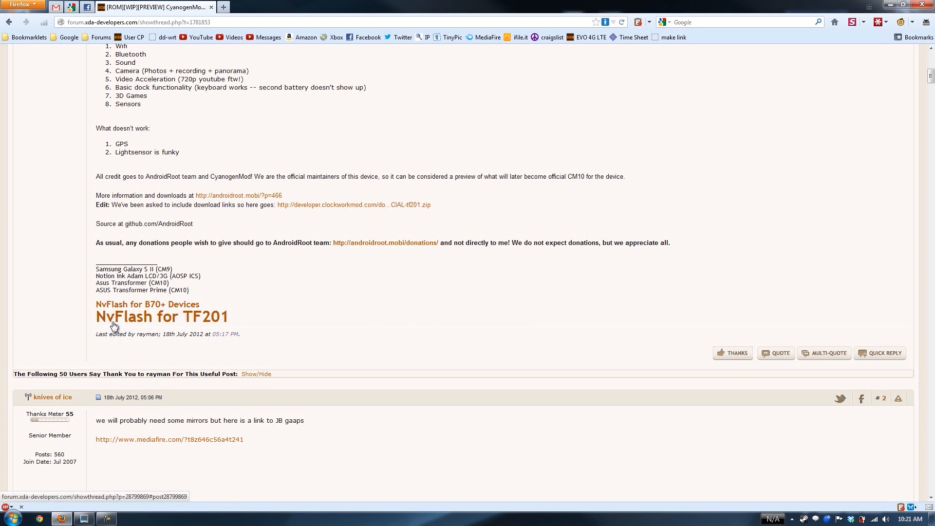
{"action": "mouse_move", "coordinate": [252, 315]}
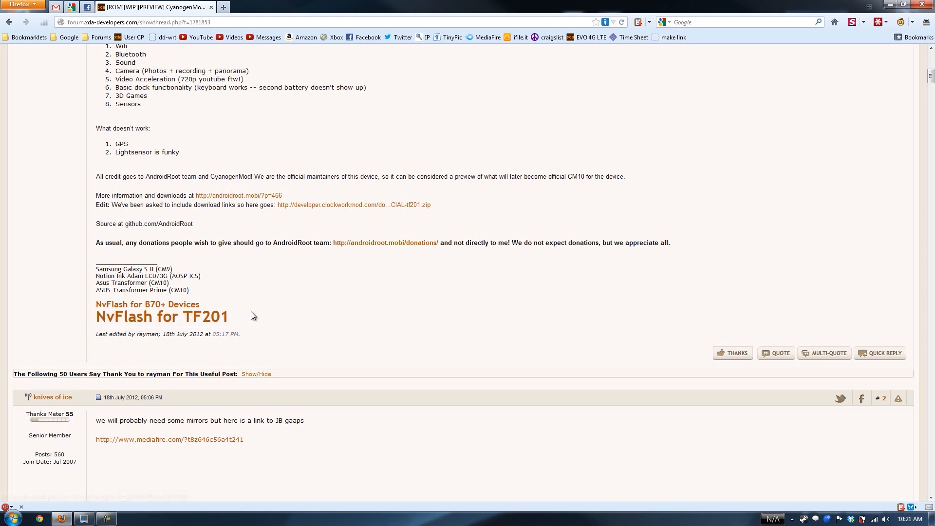
{"action": "mouse_move", "coordinate": [201, 322]}
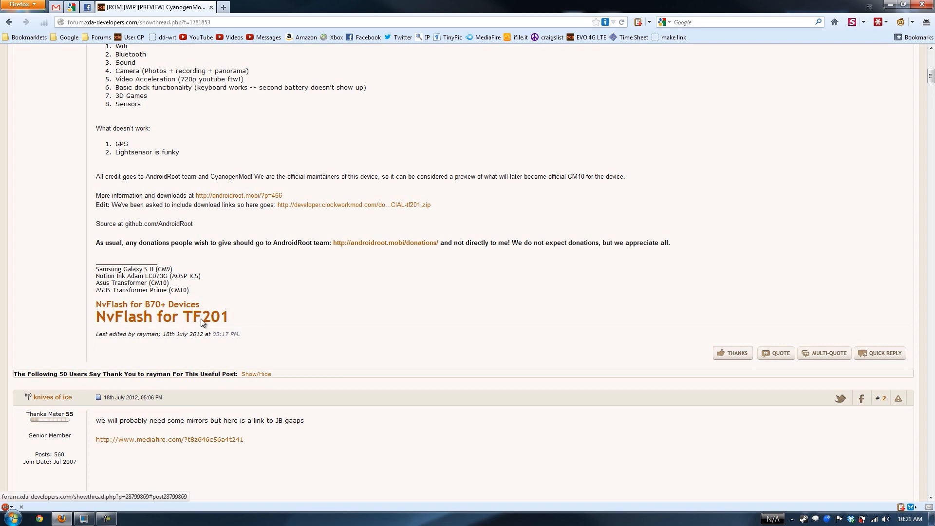
{"action": "scroll", "scroll_direction": "up", "scroll_amount": 3}
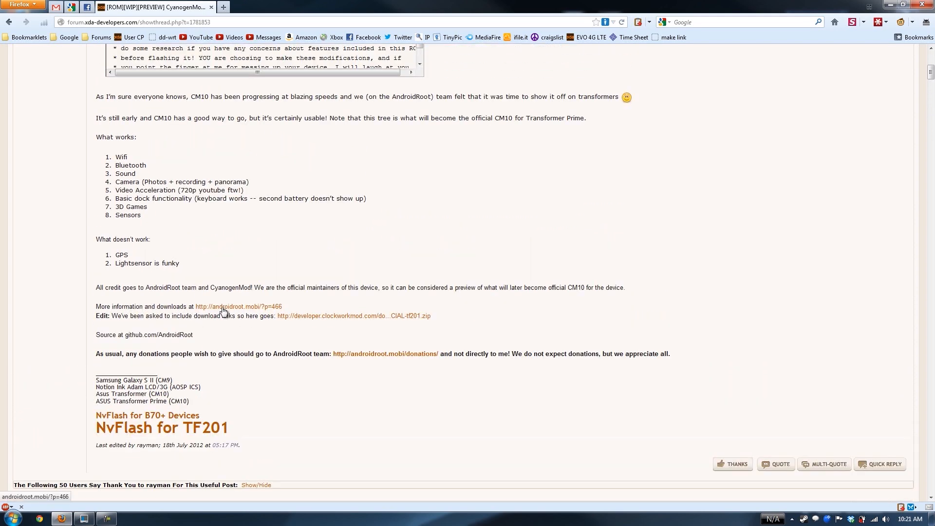
{"action": "left_click", "coordinate": [239, 307]}
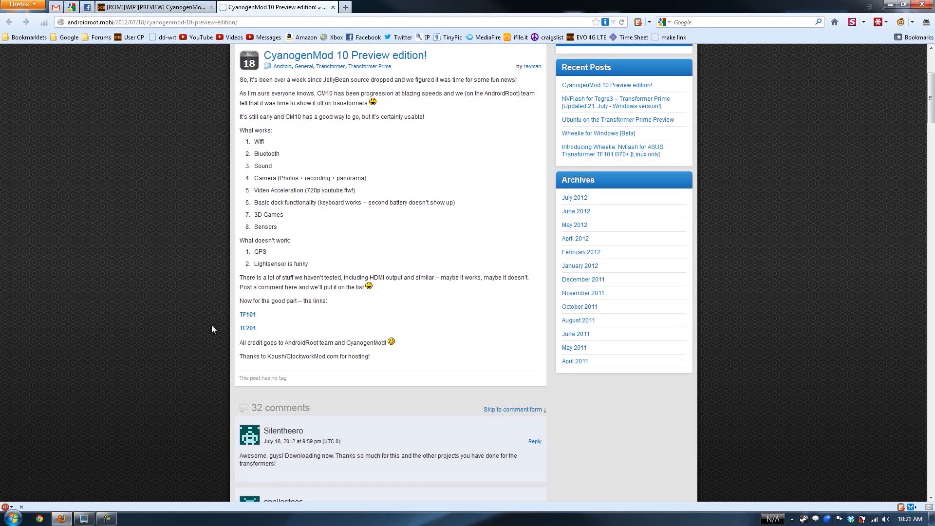
{"action": "left_click", "coordinate": [247, 328]}
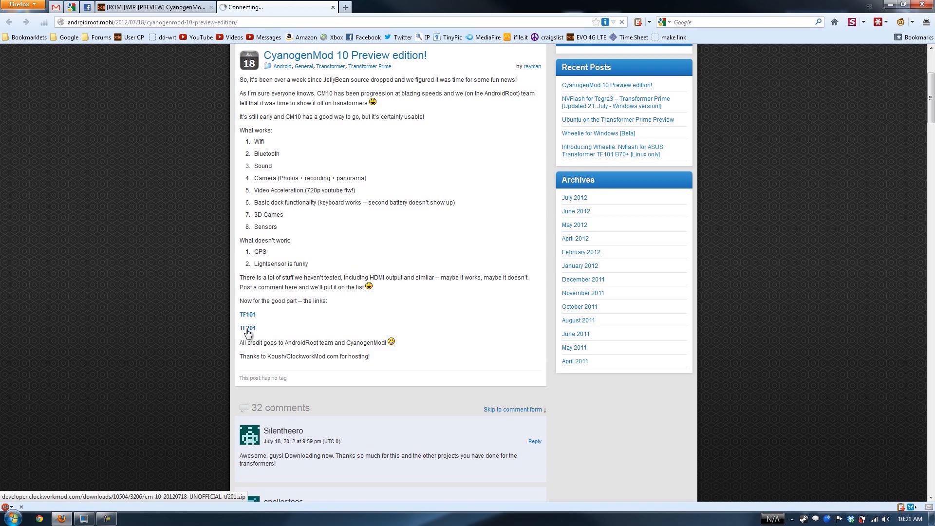
{"action": "left_click", "coordinate": [247, 328]}
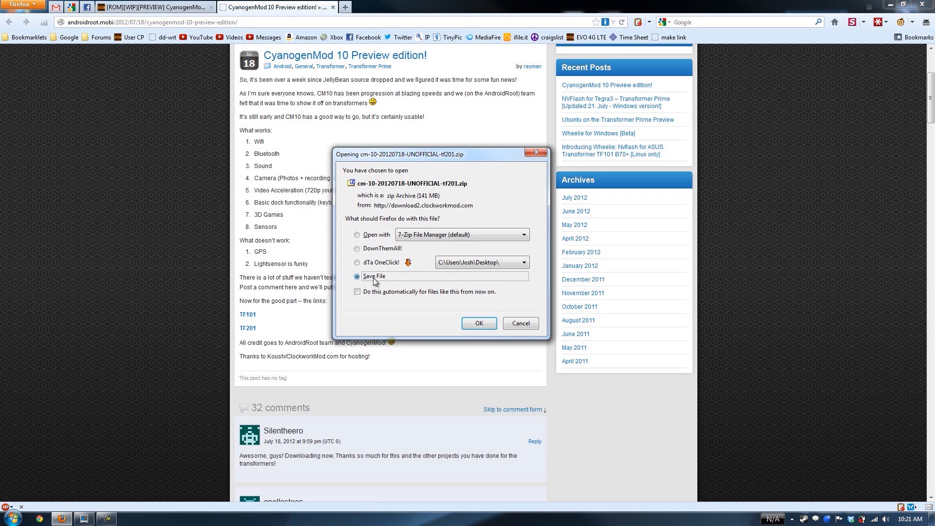
{"action": "mouse_move", "coordinate": [398, 262]}
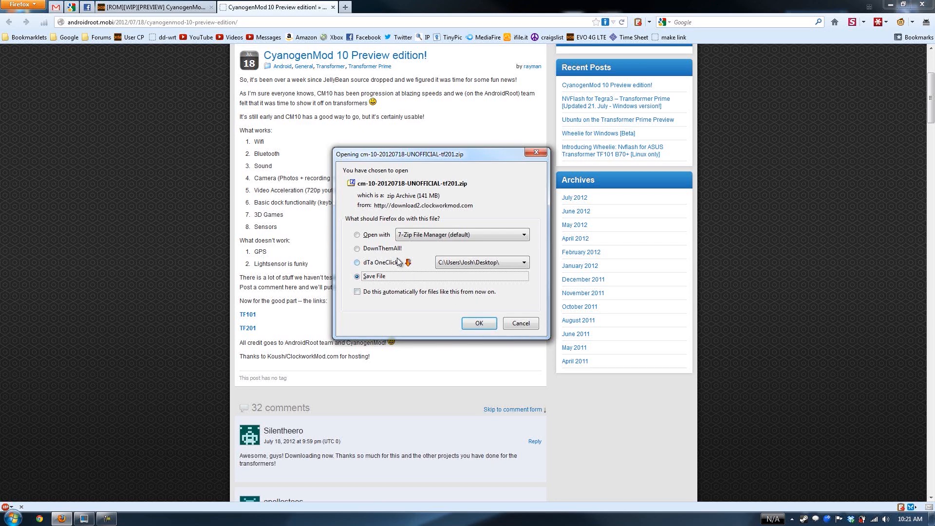
{"action": "left_click", "coordinate": [479, 322]}
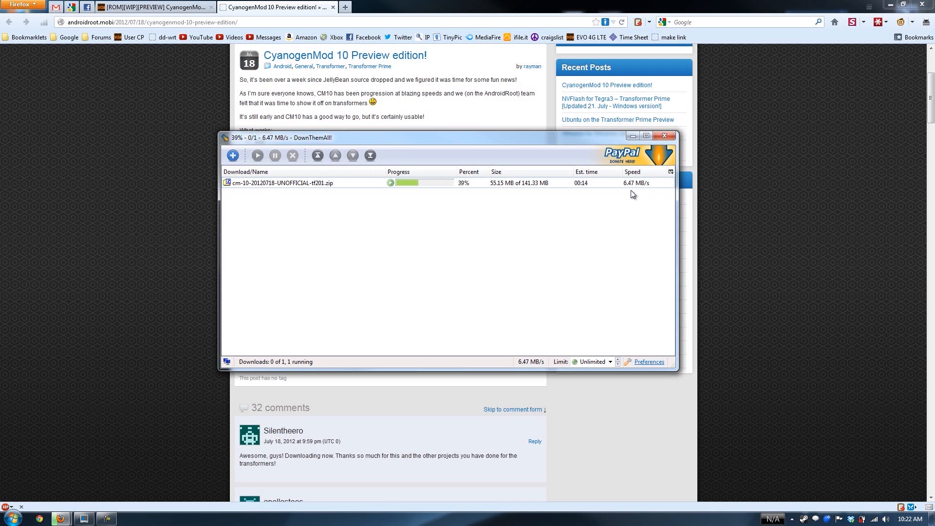
{"action": "mouse_move", "coordinate": [554, 233]}
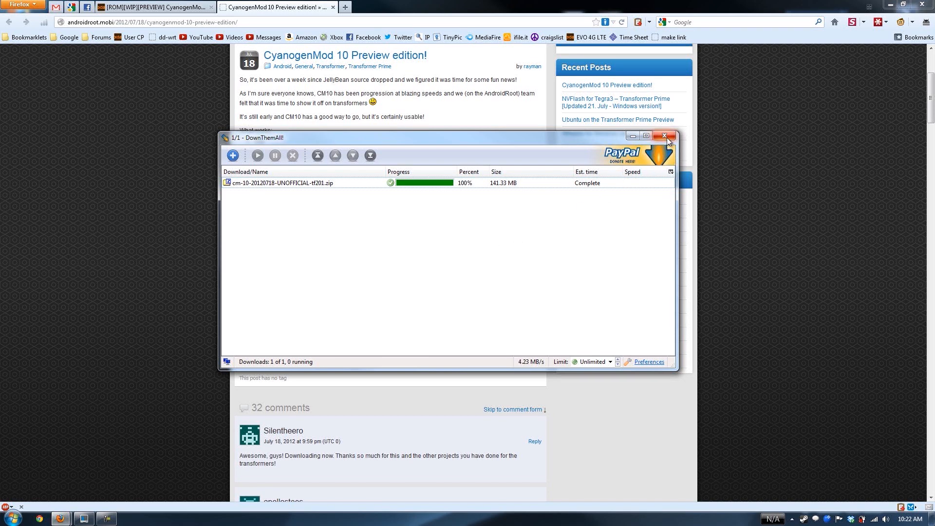
- Close the finished CM10 download and return to the AndroidRoot preview post
{"action": "left_click", "coordinate": [667, 136]}
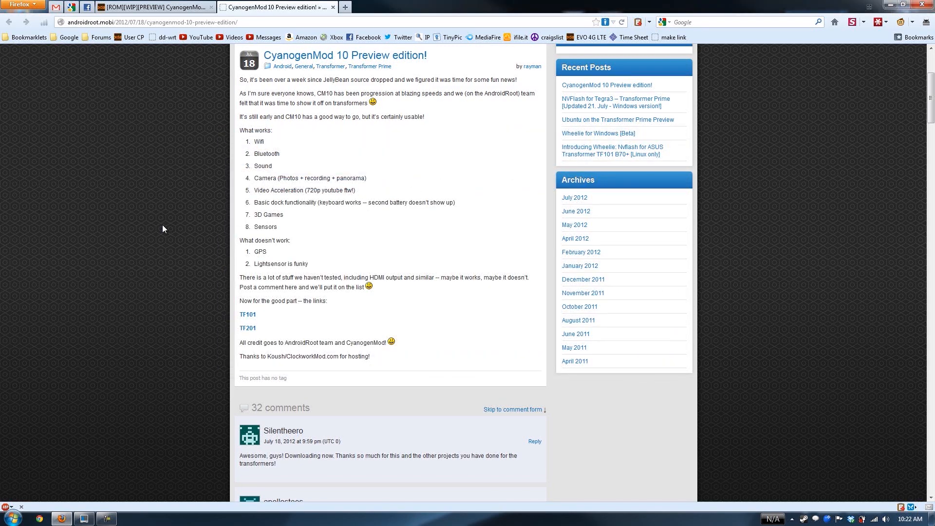
{"action": "scroll", "scroll_direction": "up", "scroll_amount": 3}
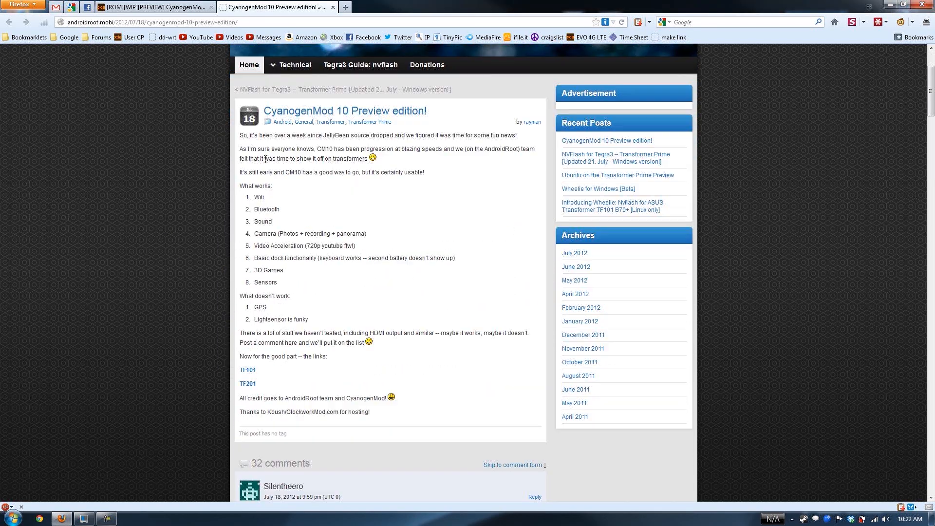
{"action": "mouse_move", "coordinate": [187, 178]}
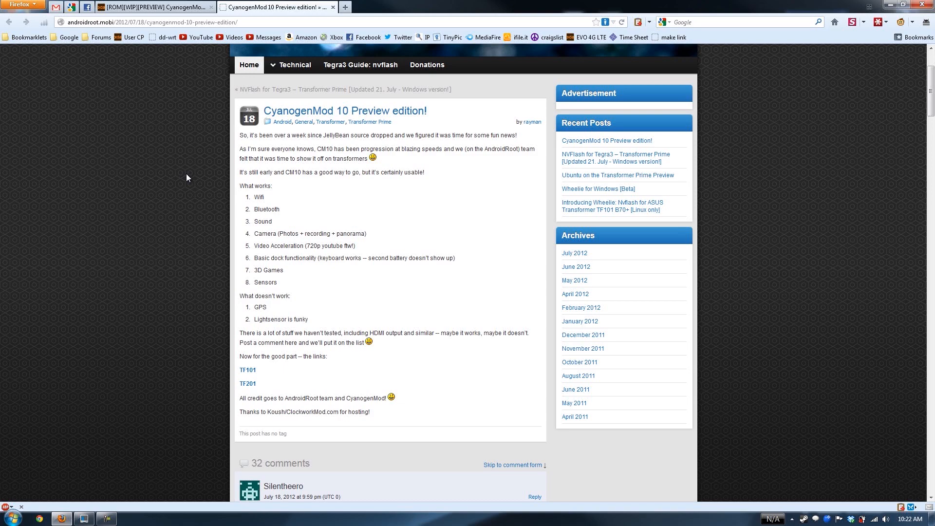
{"action": "mouse_move", "coordinate": [192, 334]}
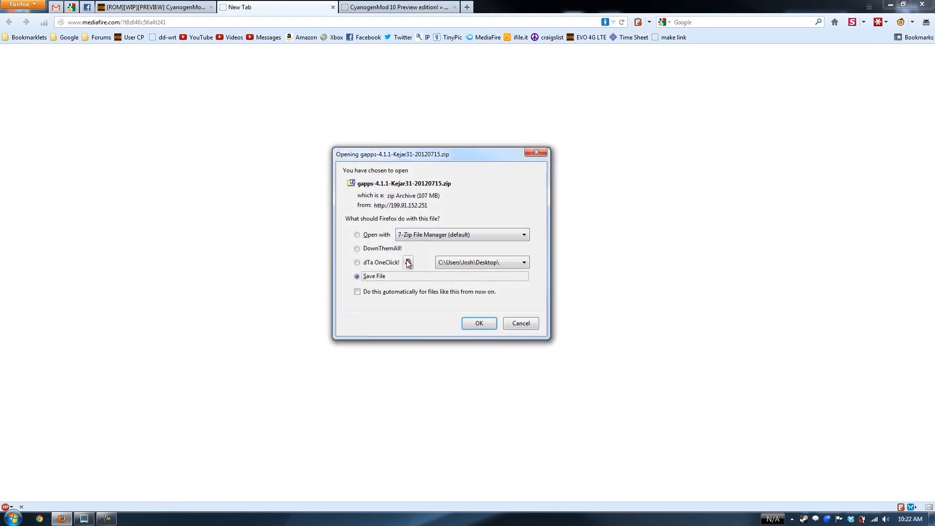
- Save gapps-4.1.1-Kejar31-20120715.zip to the desktop and close the finished download
{"action": "left_click", "coordinate": [479, 322]}
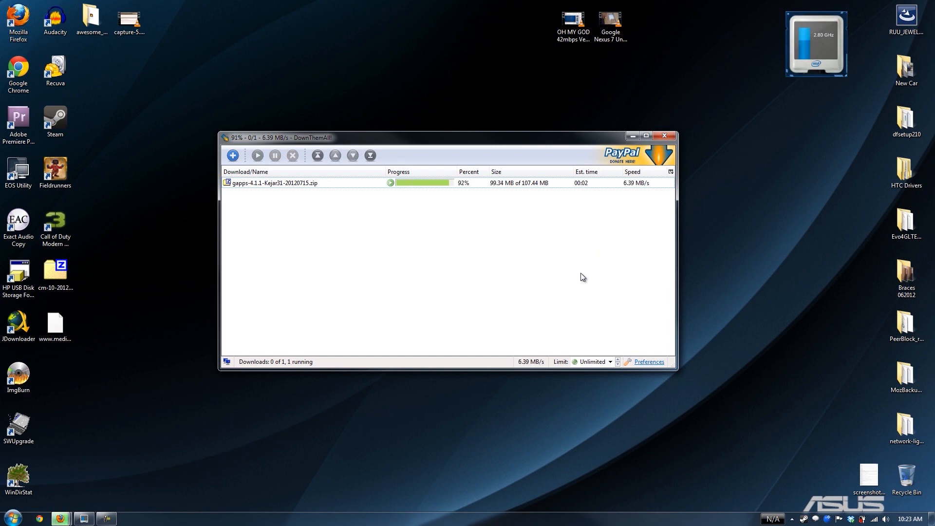
{"action": "left_click", "coordinate": [663, 136]}
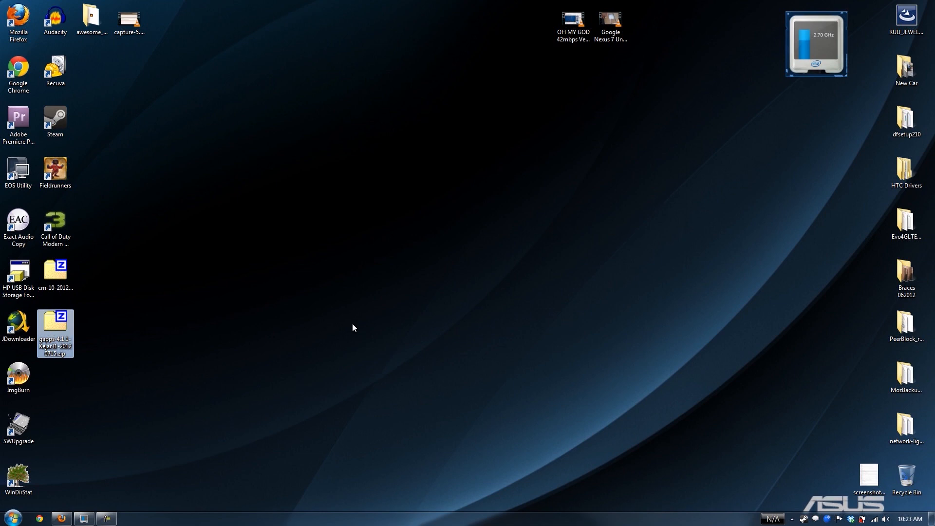
- Browse from Computer into the Transformer Prime TF201 tablet's storage
{"action": "left_click", "coordinate": [11, 516]}
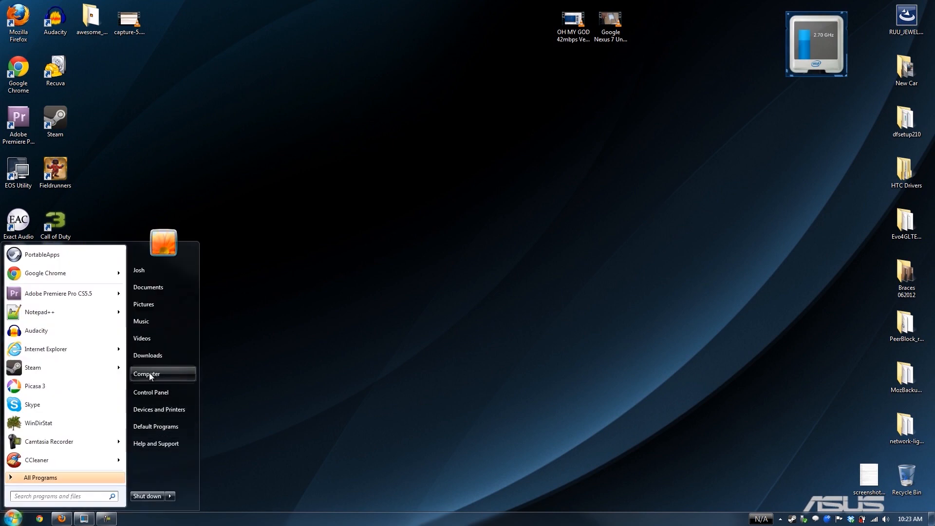
{"action": "left_click", "coordinate": [147, 374]}
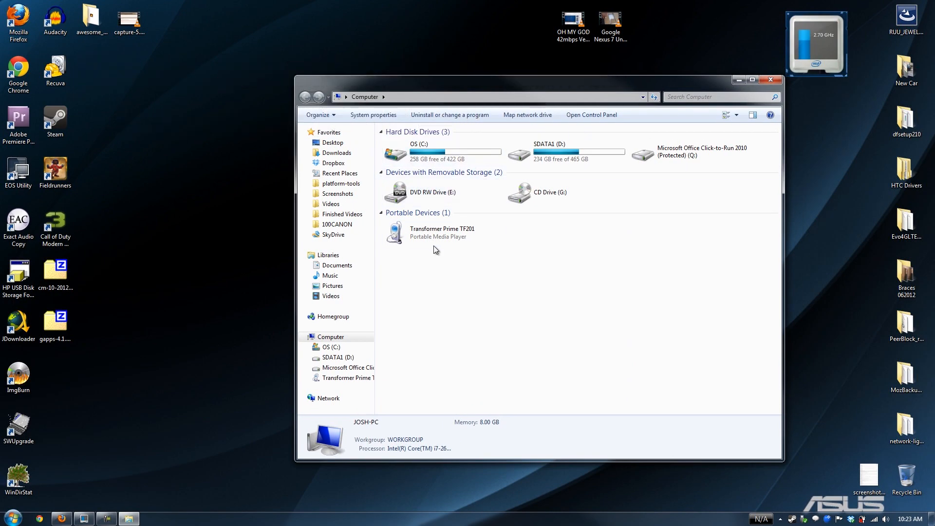
{"action": "double_click", "coordinate": [443, 232]}
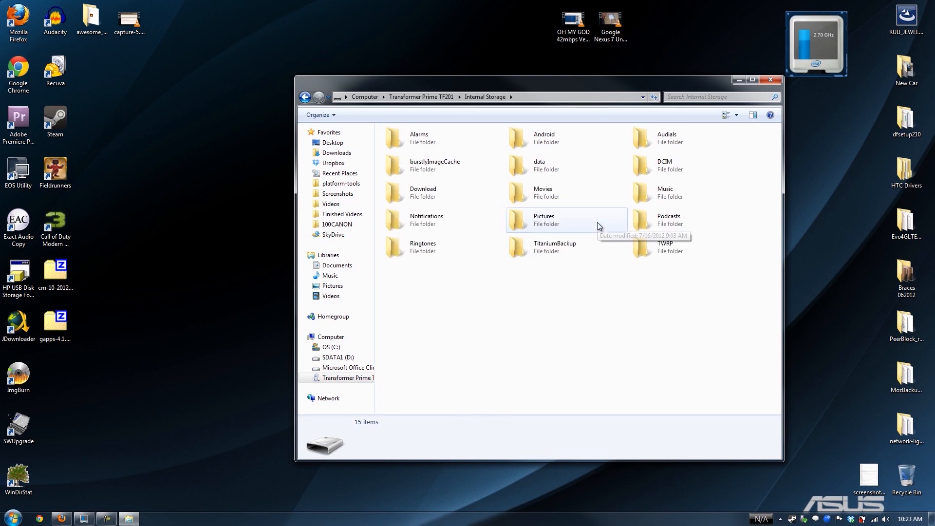
{"action": "mouse_move", "coordinate": [563, 273]}
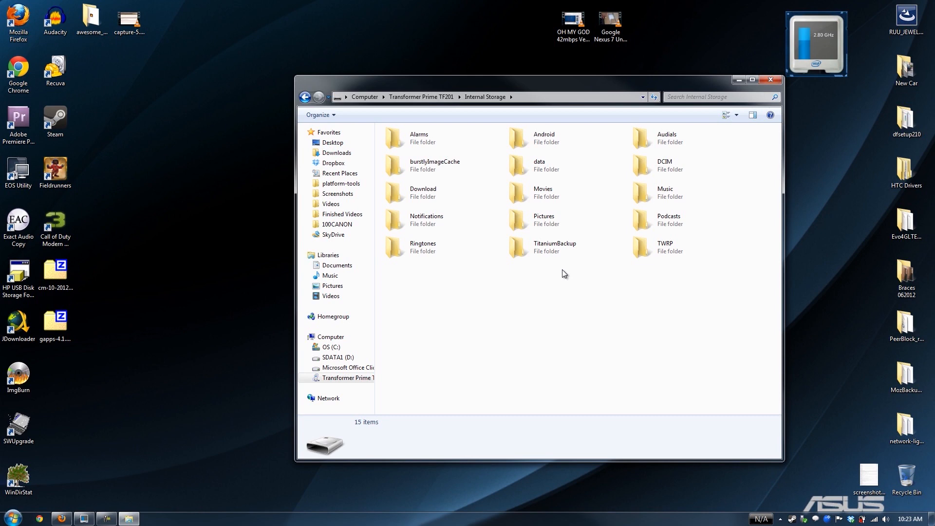
{"action": "mouse_move", "coordinate": [486, 216]}
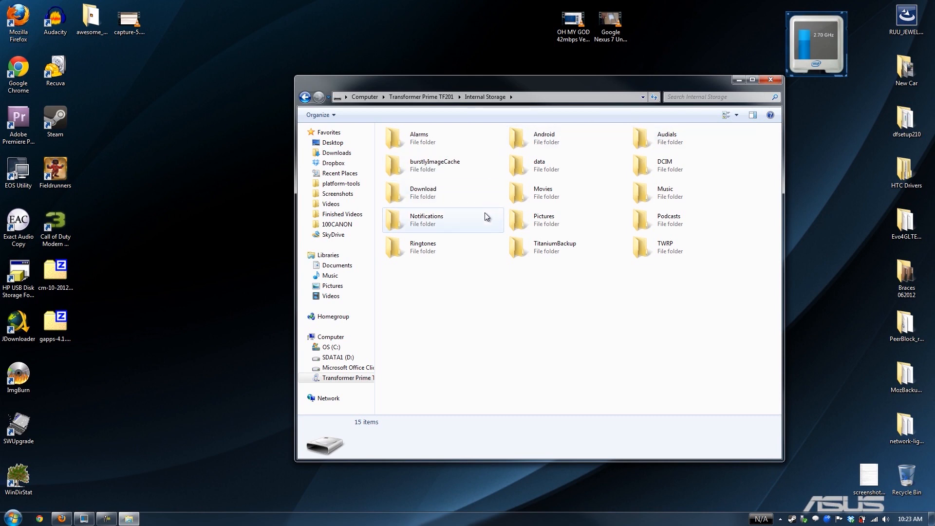
{"action": "mouse_move", "coordinate": [567, 309]}
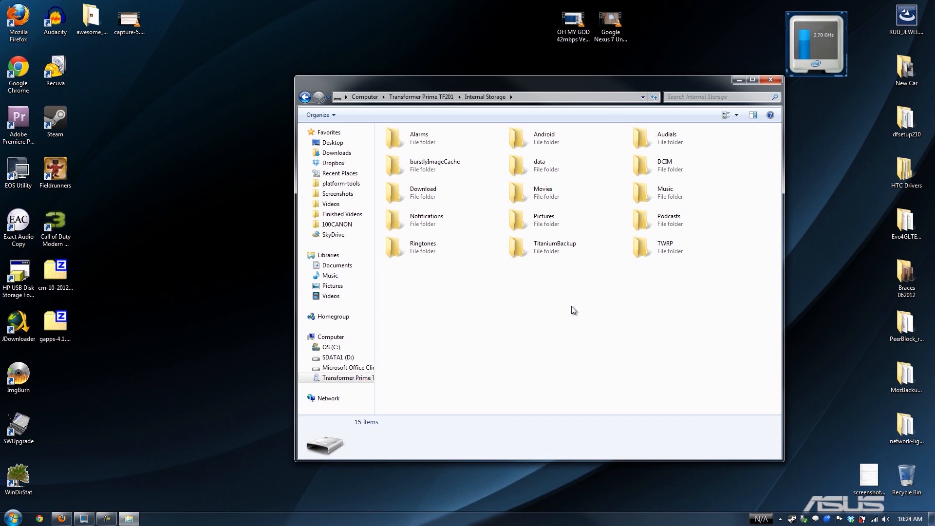
{"action": "mouse_move", "coordinate": [546, 289]}
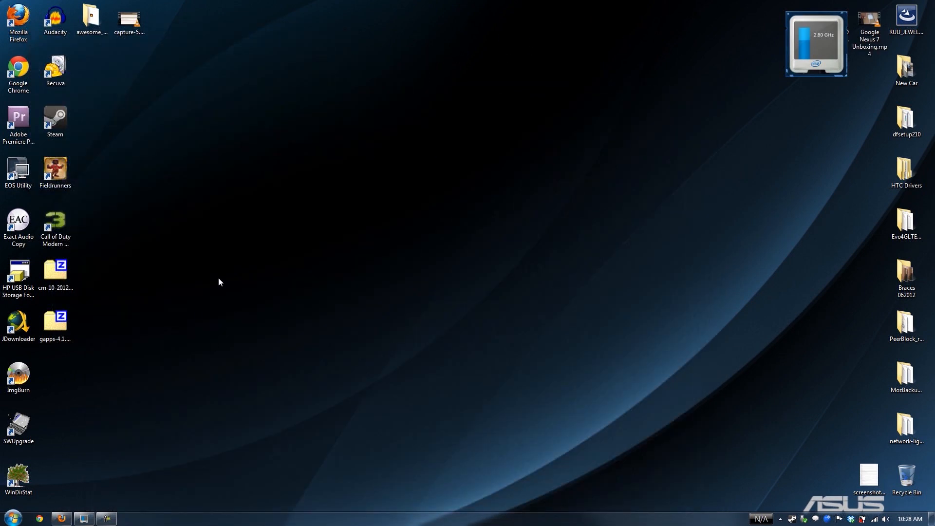
{"action": "mouse_move", "coordinate": [343, 306]}
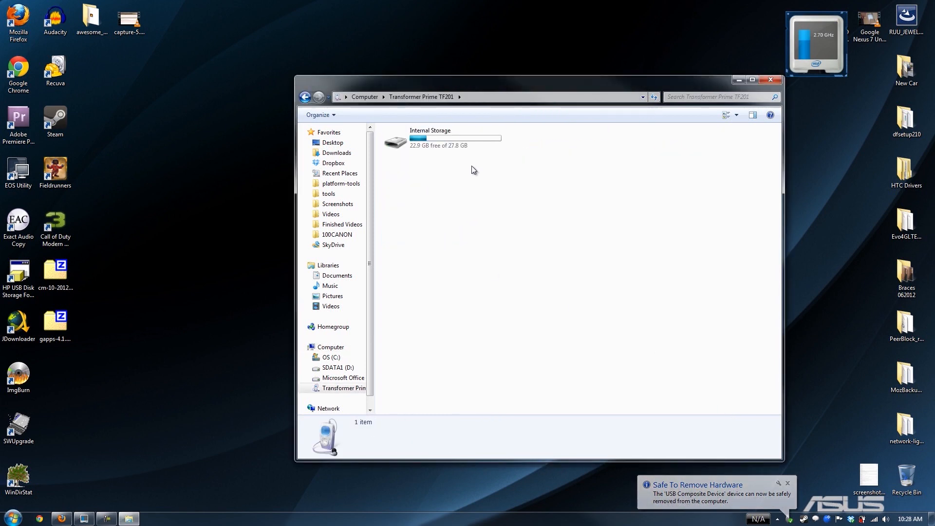
- Place the cm-10 and gapps zips in the goomanager folder on the tablet's Internal Storage
{"action": "double_click", "coordinate": [430, 138]}
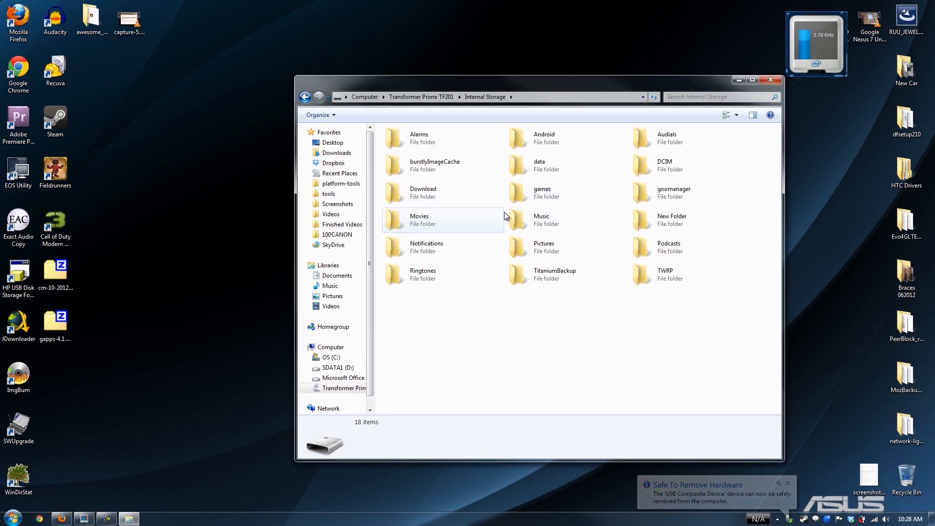
{"action": "double_click", "coordinate": [669, 192]}
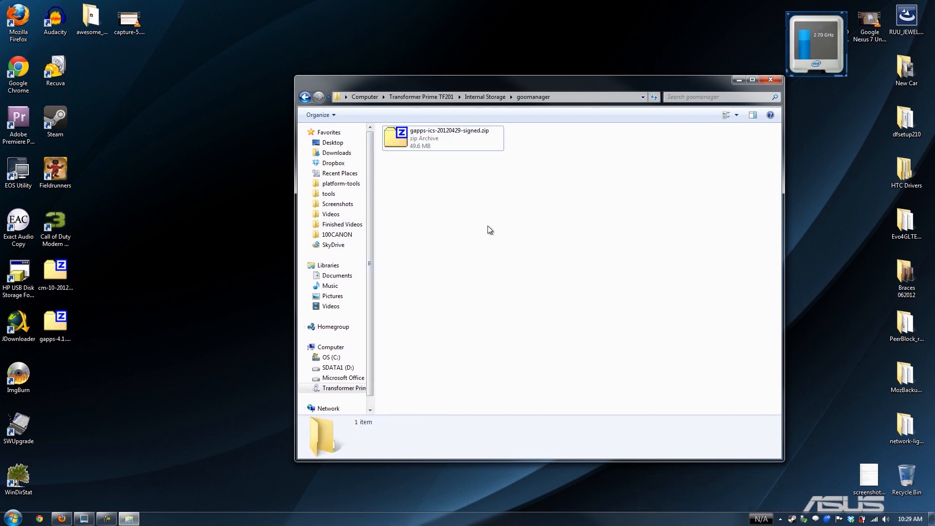
{"action": "mouse_move", "coordinate": [74, 261]}
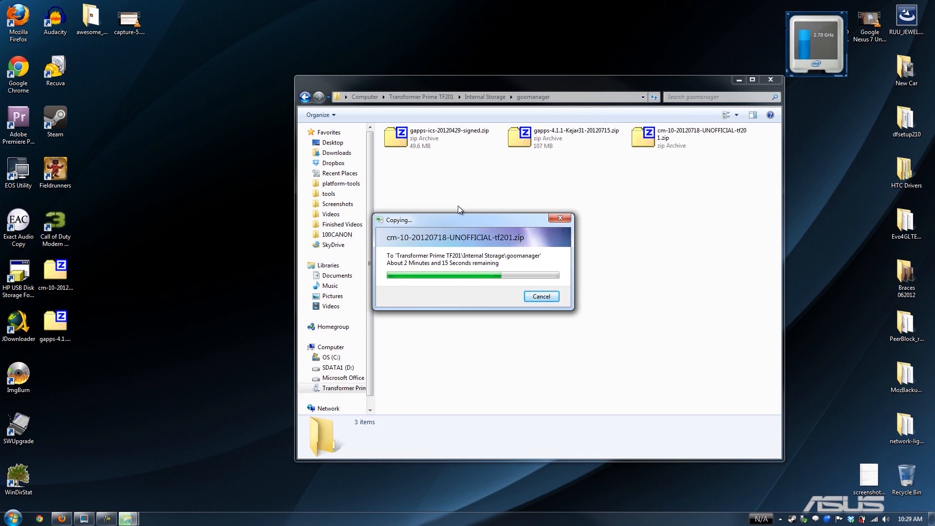
{"action": "left_click", "coordinate": [541, 296]}
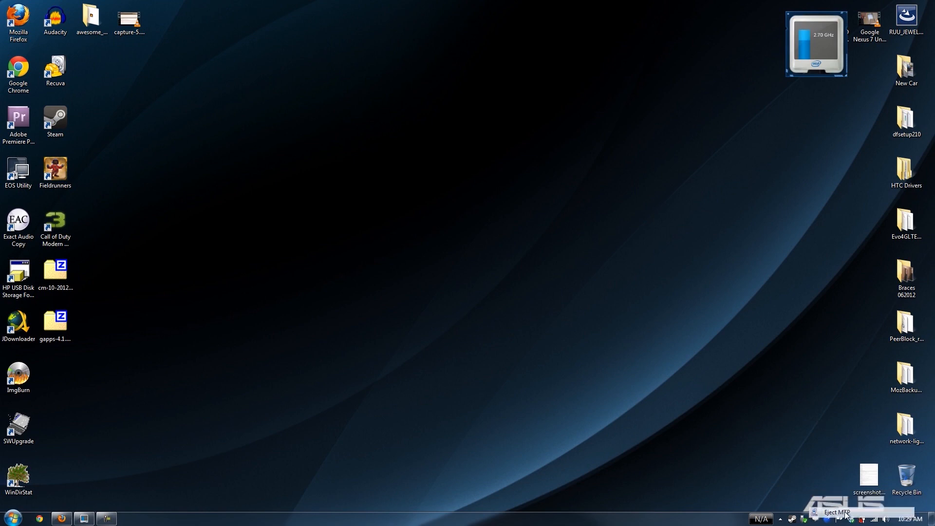
{"action": "mouse_move", "coordinate": [597, 398]}
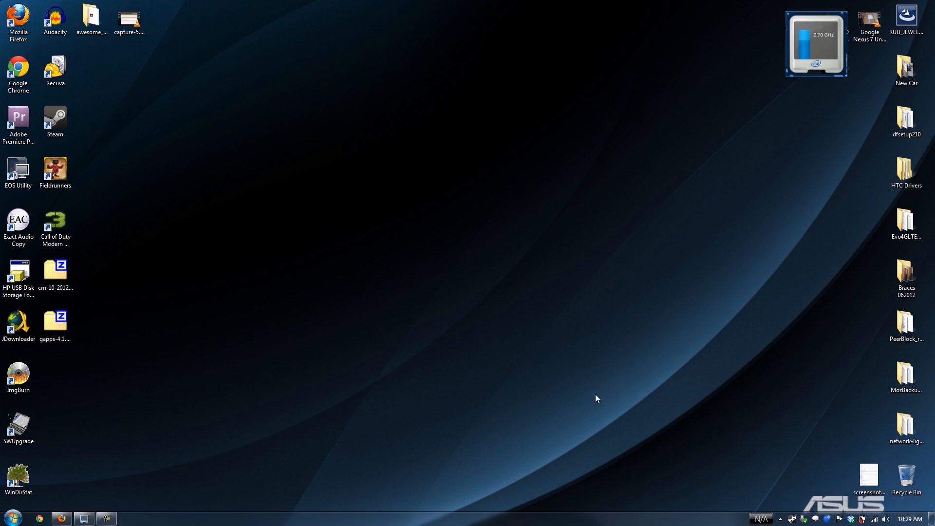
{"action": "mouse_move", "coordinate": [415, 378]}
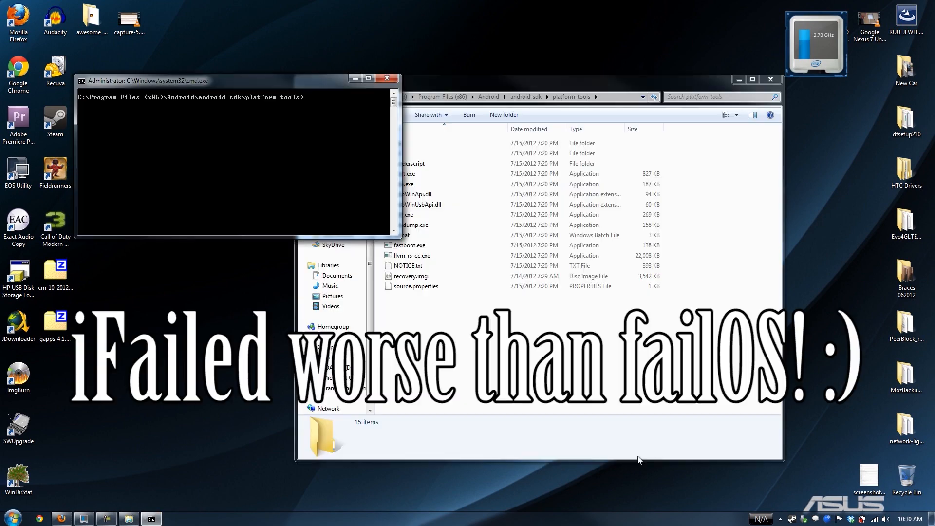
- Enter the adb kill server command in the platform-tools command prompt
{"action": "type", "text": "adb kill serv"}
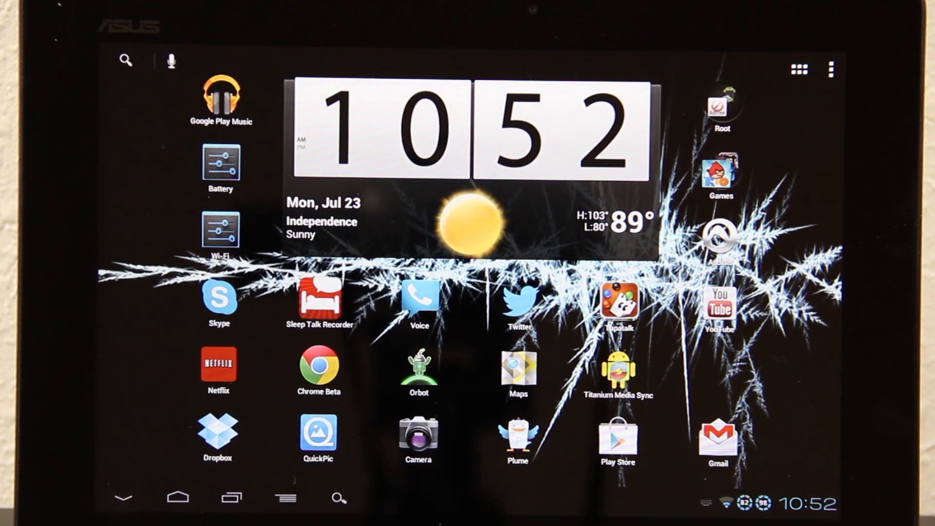
- Launch GooManager from the Root folder on the tablet home screen
{"action": "left_click", "coordinate": [719, 107]}
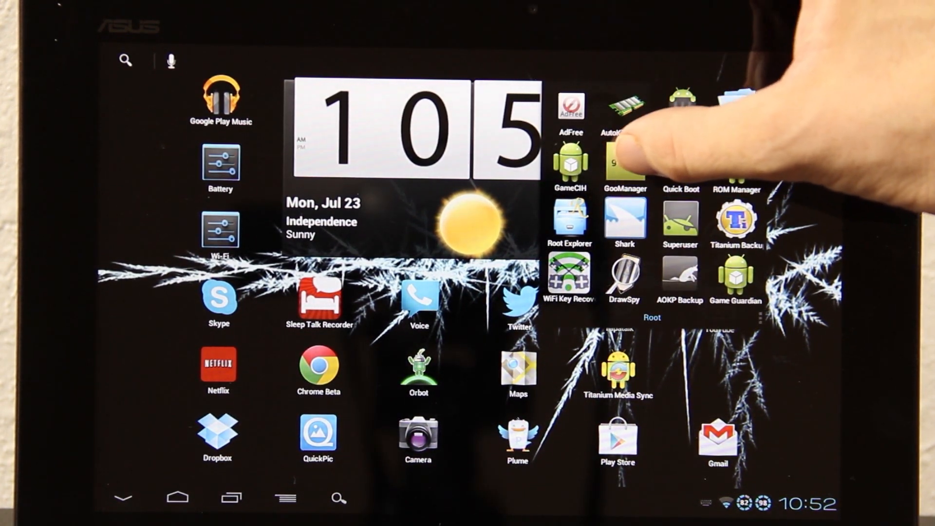
{"action": "left_click", "coordinate": [625, 169]}
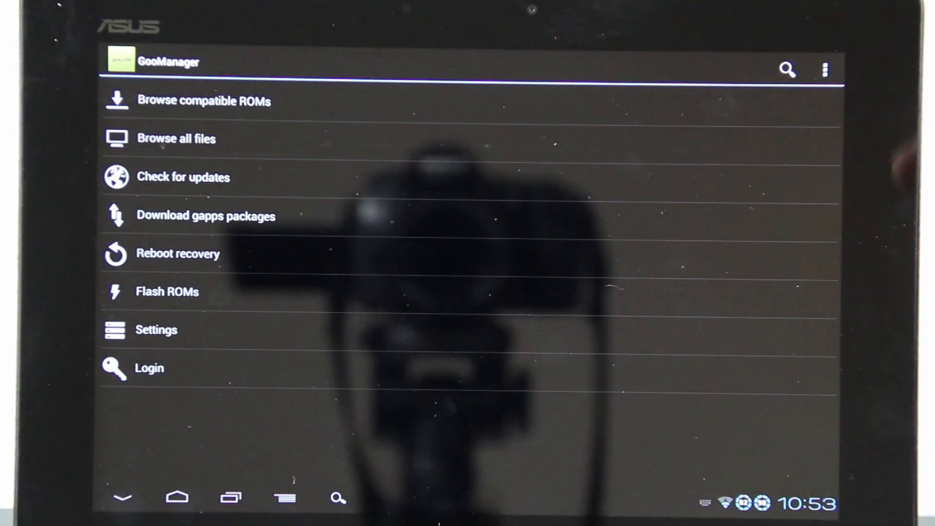
- Choose Flash ROMs to list the CM10 and gapps zips, with the recovery warning showing
{"action": "left_click", "coordinate": [825, 68]}
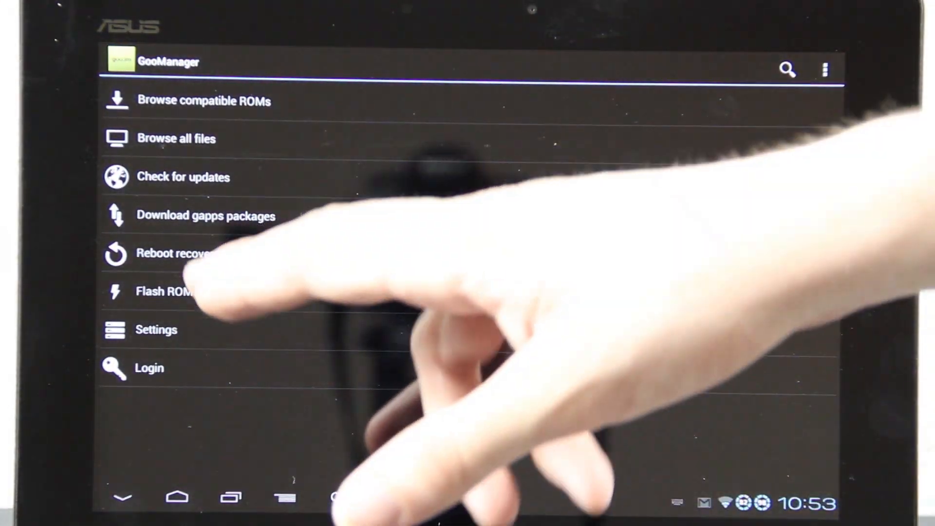
{"action": "left_click", "coordinate": [167, 292]}
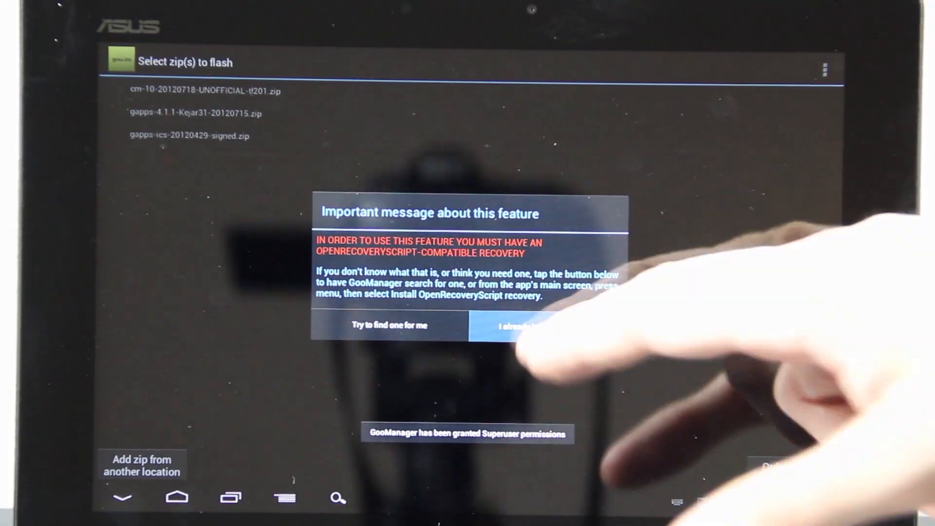
- Confirm 'I already have one' compatible recovery to proceed to zip selection
{"action": "left_click", "coordinate": [525, 326]}
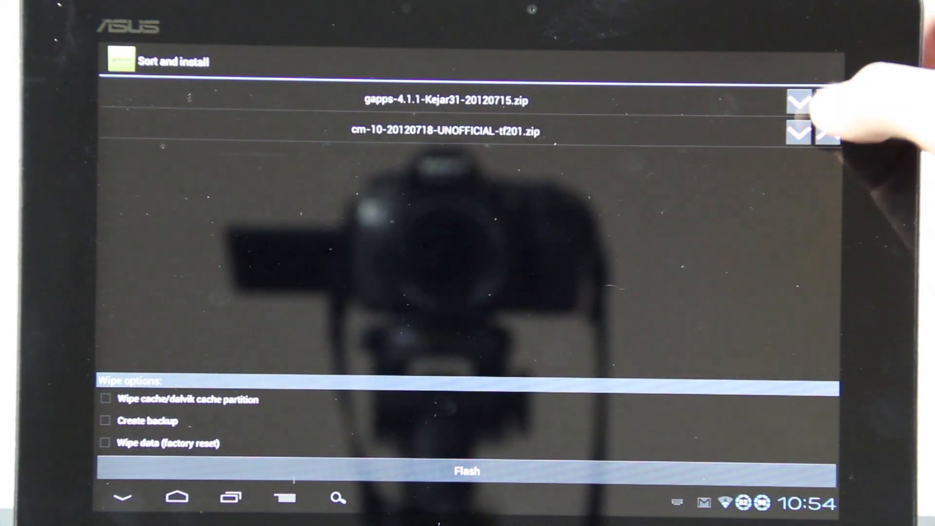
- Move cm-10 ahead of gapps, enable Wipe cache and Wipe data, disable Create backup, and start the flash
{"action": "left_click", "coordinate": [799, 100]}
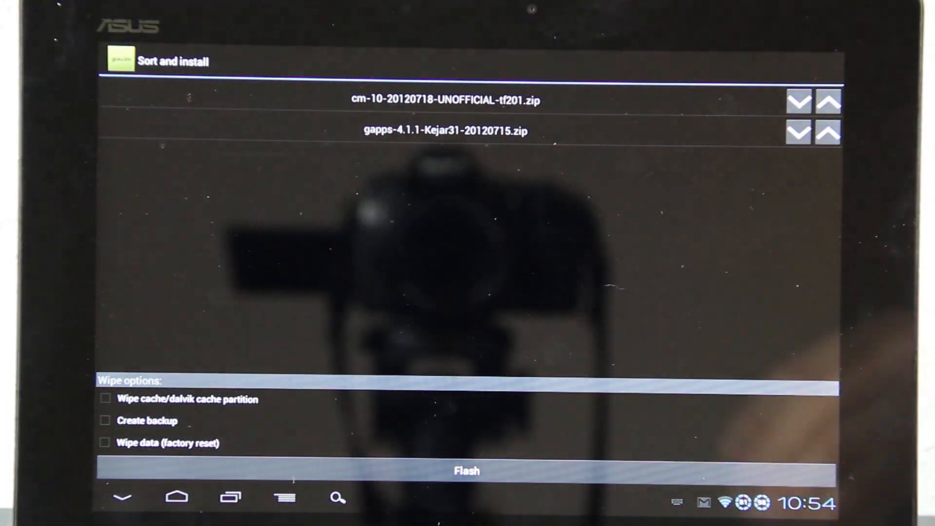
{"action": "left_click", "coordinate": [105, 398]}
{"action": "type", "text": "jh"}
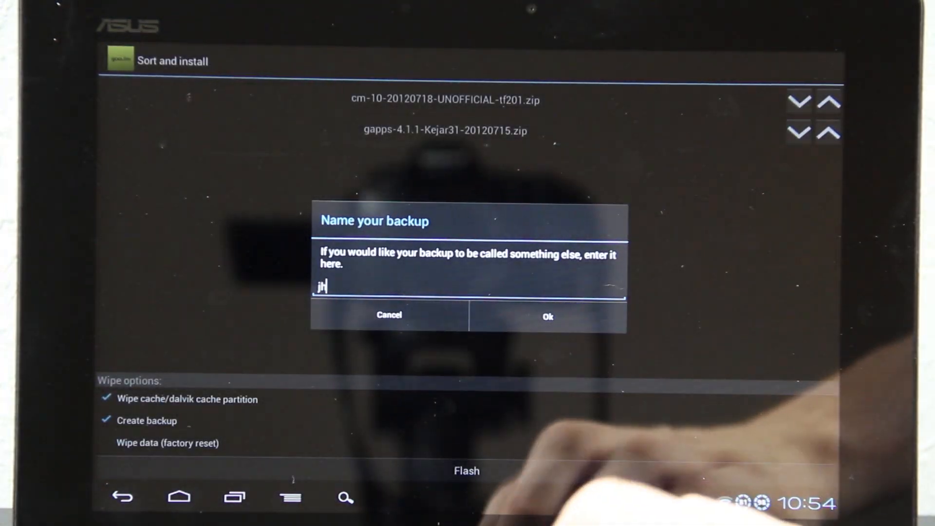
{"action": "type", "text": "kljhoijh"}
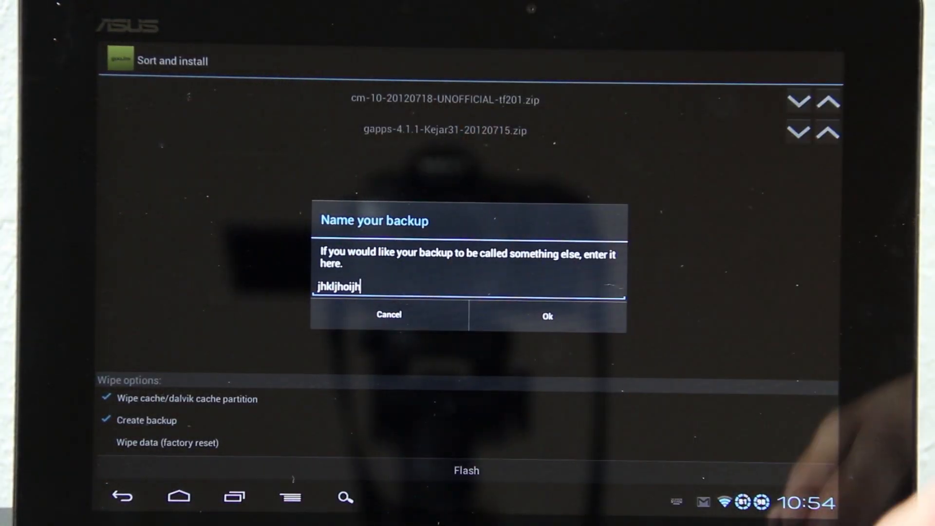
{"action": "left_click", "coordinate": [546, 314]}
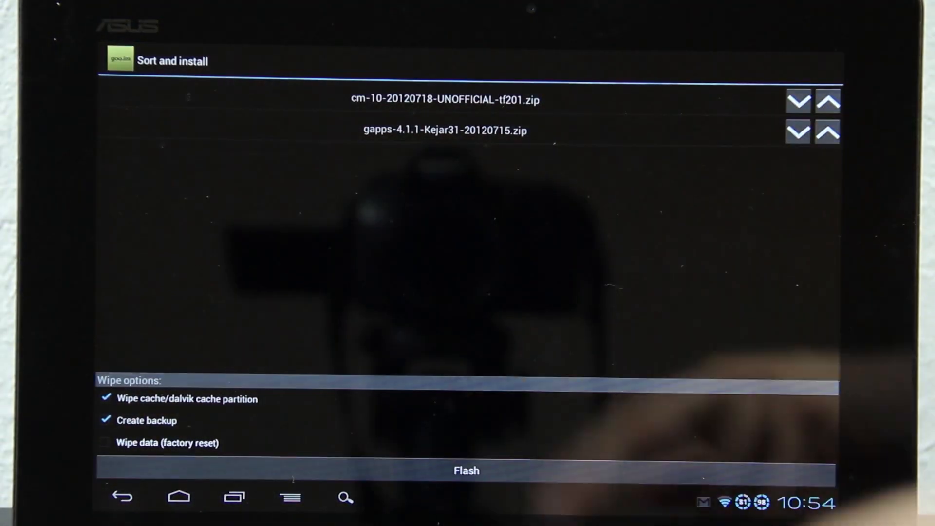
{"action": "left_click", "coordinate": [107, 420]}
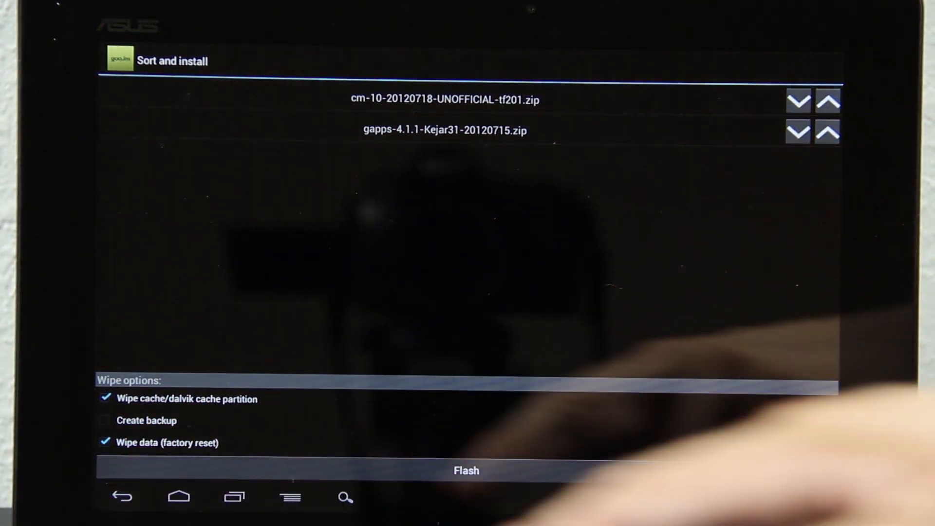
{"action": "left_click", "coordinate": [465, 469]}
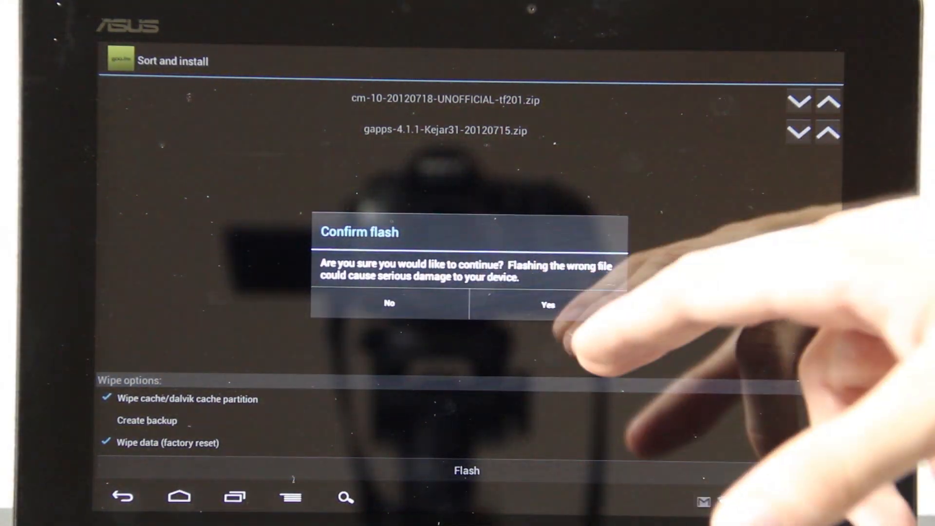
- Answer Yes to the Confirm flash prompt so the tablet reboots into recovery
{"action": "left_click", "coordinate": [546, 304]}
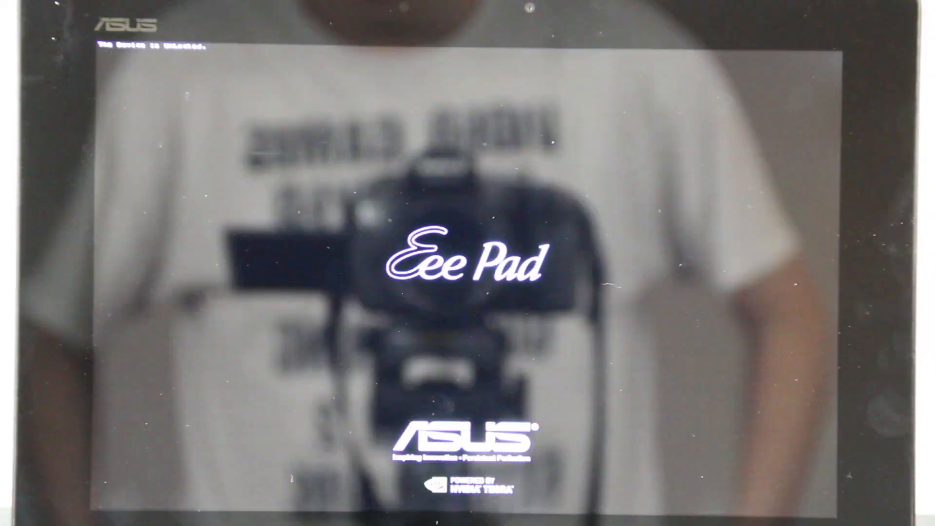